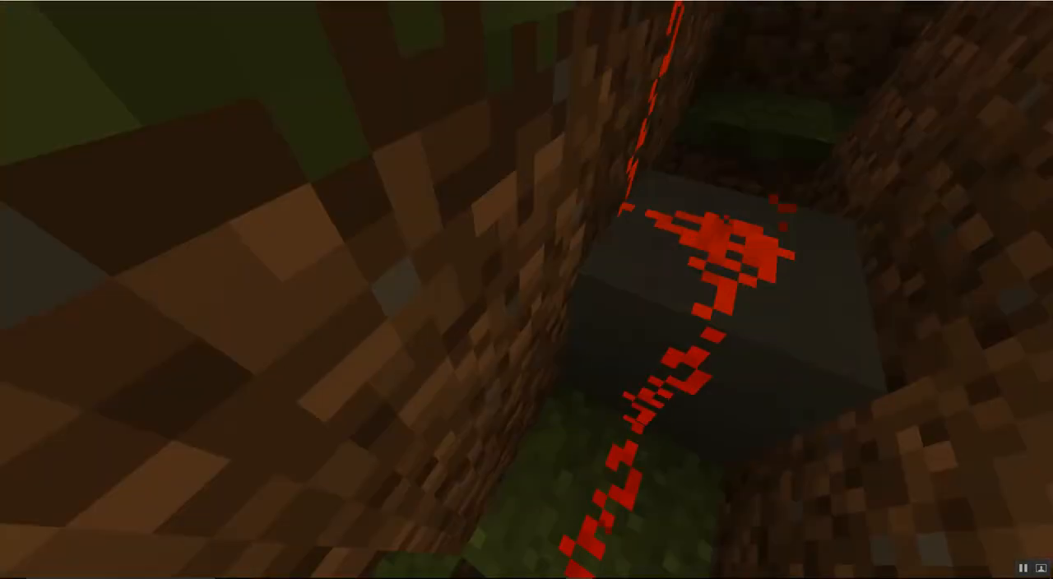
Walk up from the redstone tunnel into the command-block room, taking a screenshot
{"action": "key", "text": "F2"}
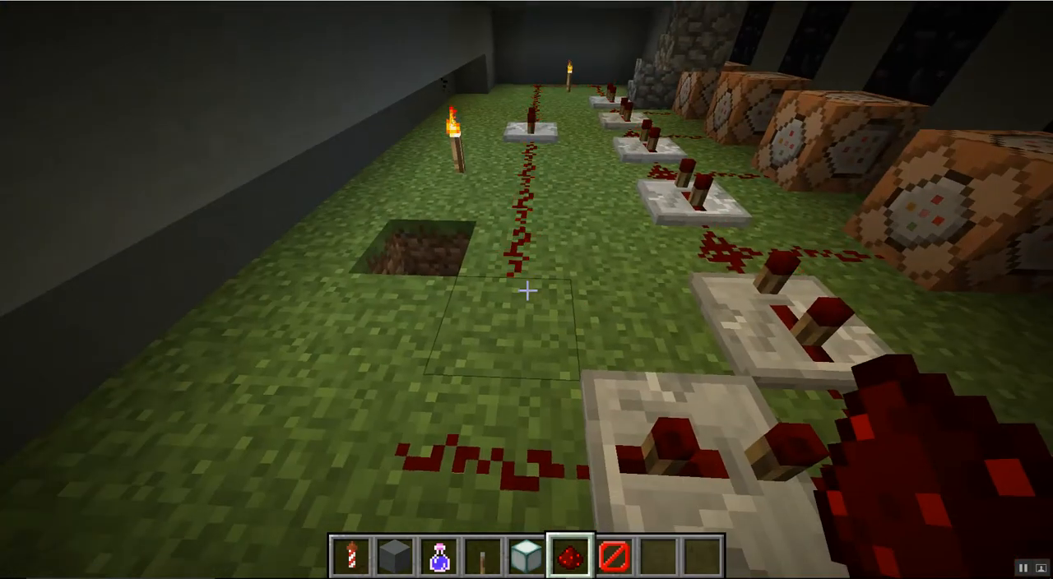
Select hotbar slot 4, view the yellow wool screen, then enter the grey room
{"action": "key", "text": "4"}
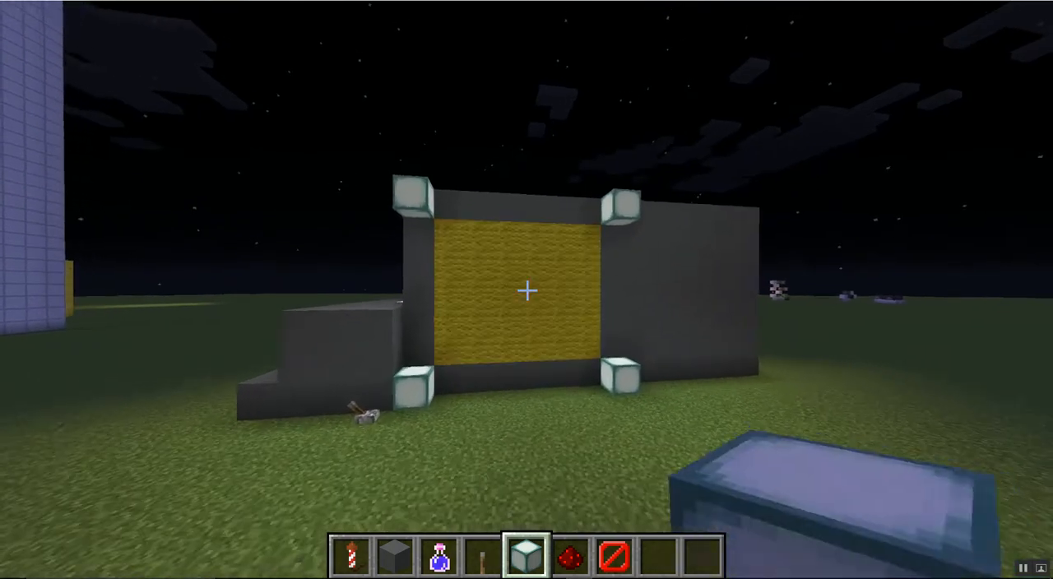
{"action": "mouse_move", "coordinate": [525, 291]}
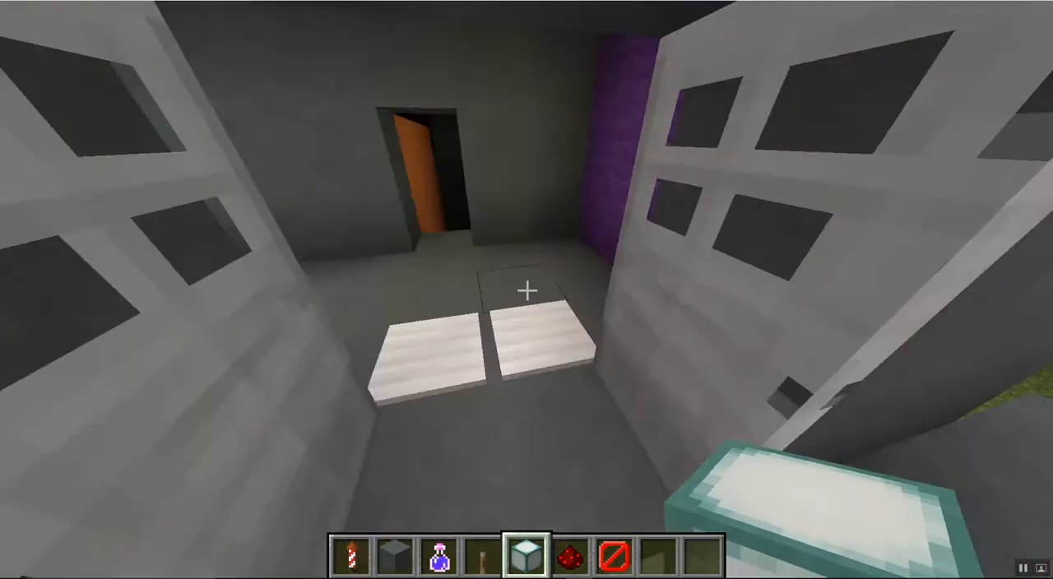
Walk back to the command blocks and look along the powered repeater line
{"action": "key", "text": "e"}
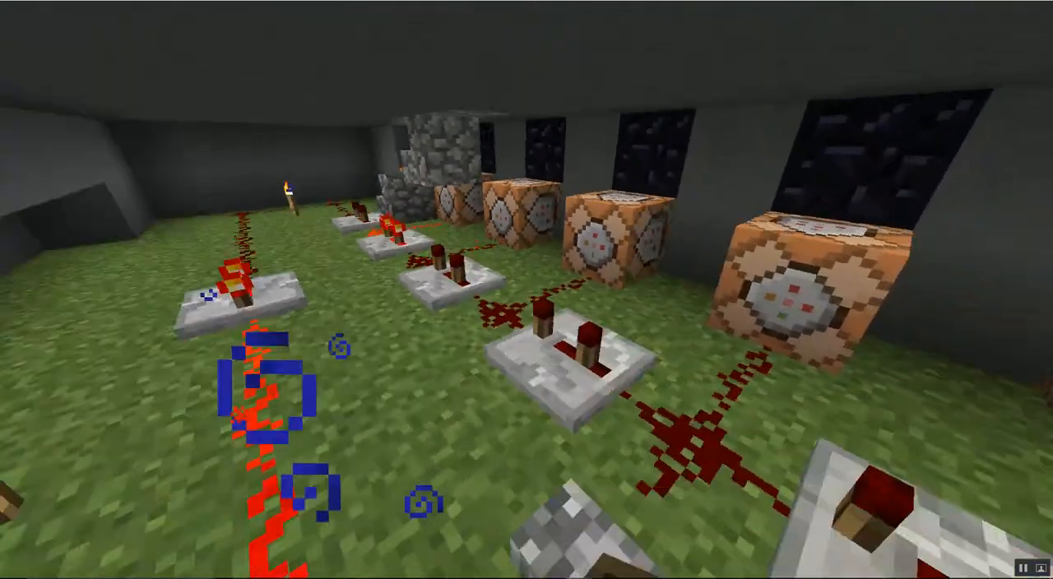
{"action": "mouse_move", "coordinate": [526, 290]}
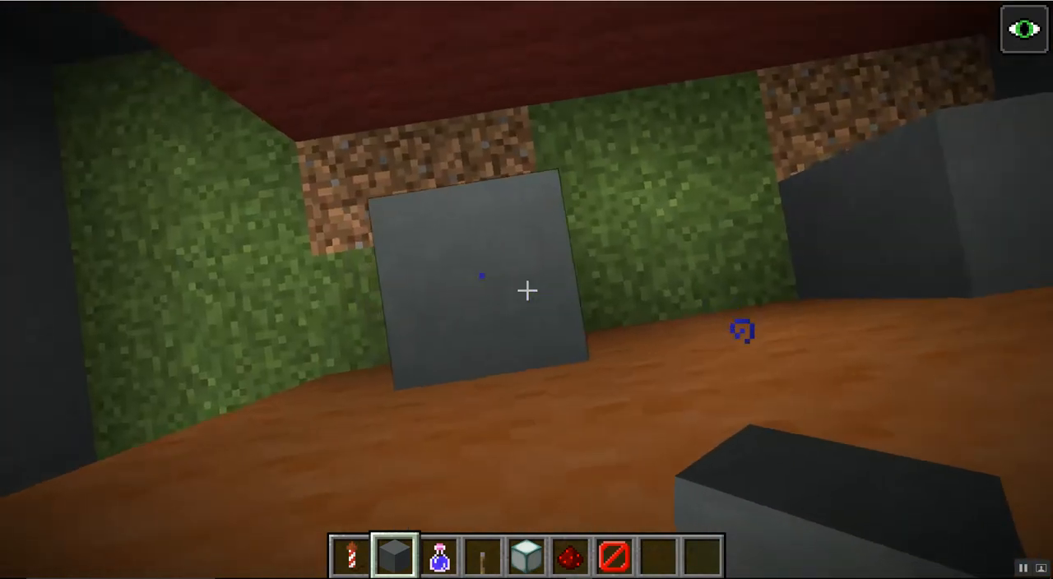
{"action": "mouse_move", "coordinate": [526, 290]}
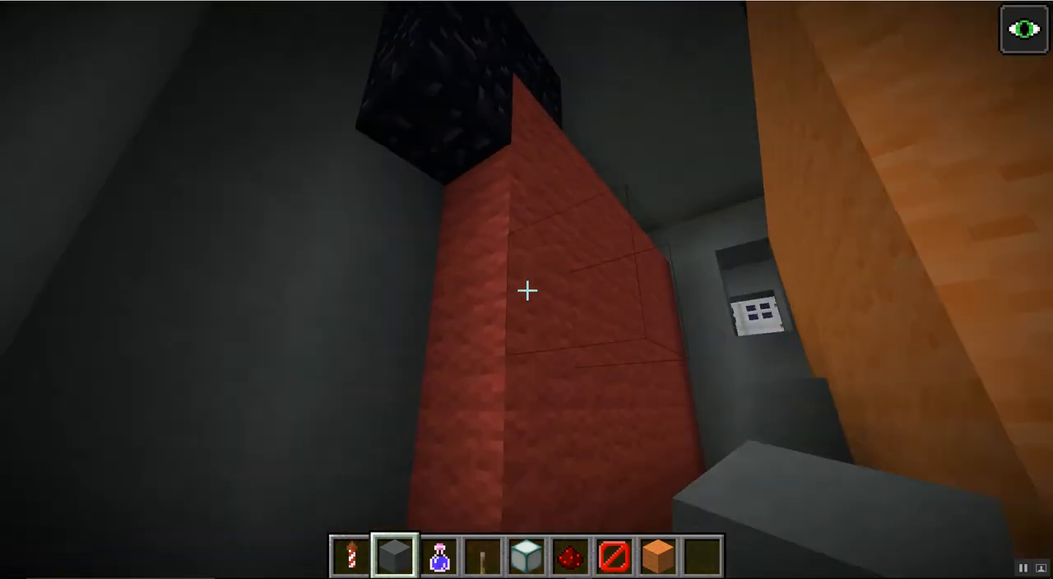
{"action": "mouse_move", "coordinate": [526, 290]}
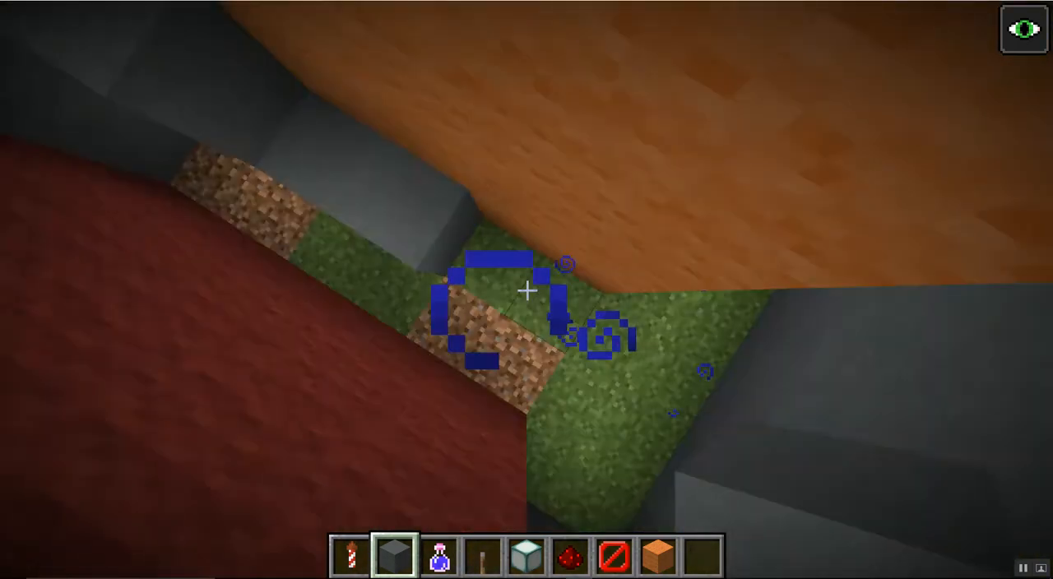
{"action": "mouse_move", "coordinate": [527, 289]}
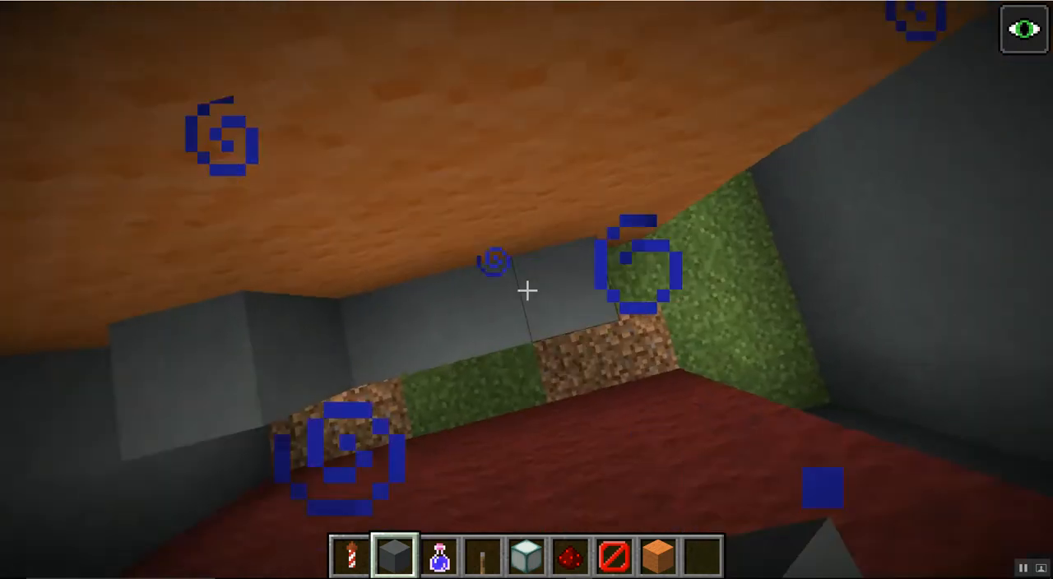
{"action": "mouse_move", "coordinate": [526, 290]}
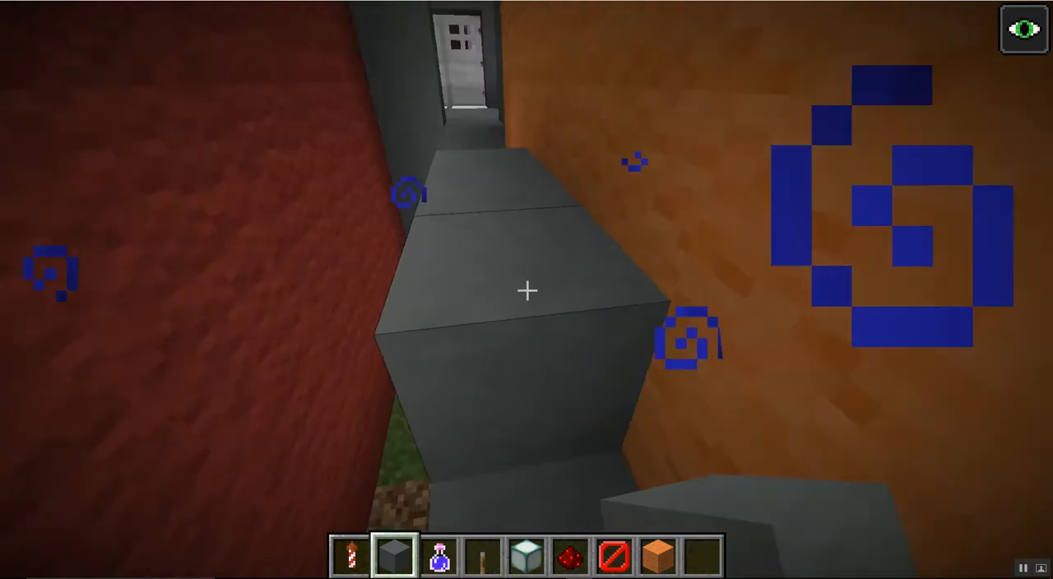
{"action": "mouse_move", "coordinate": [528, 289]}
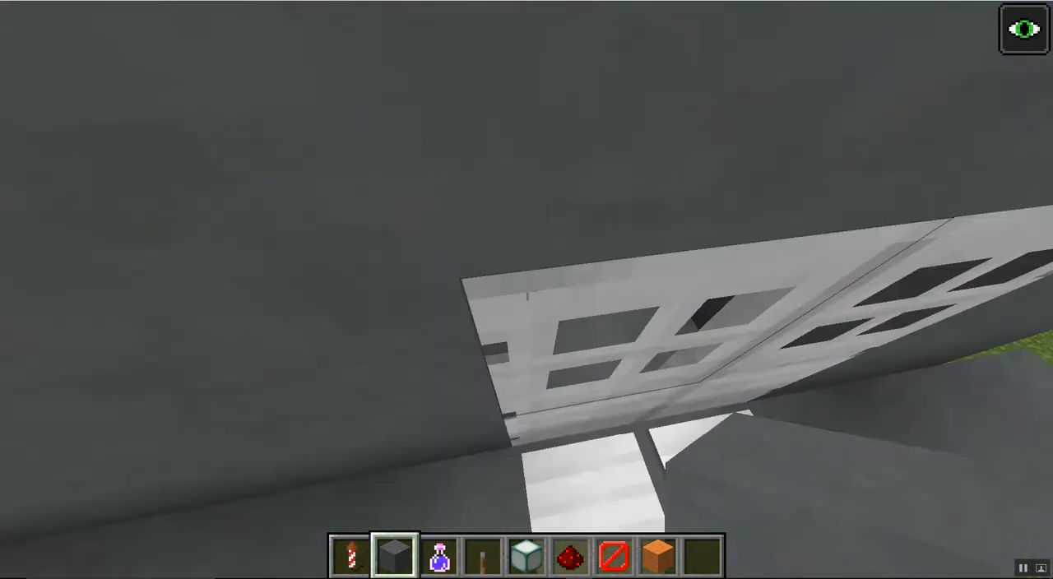
{"action": "mouse_move", "coordinate": [526, 289]}
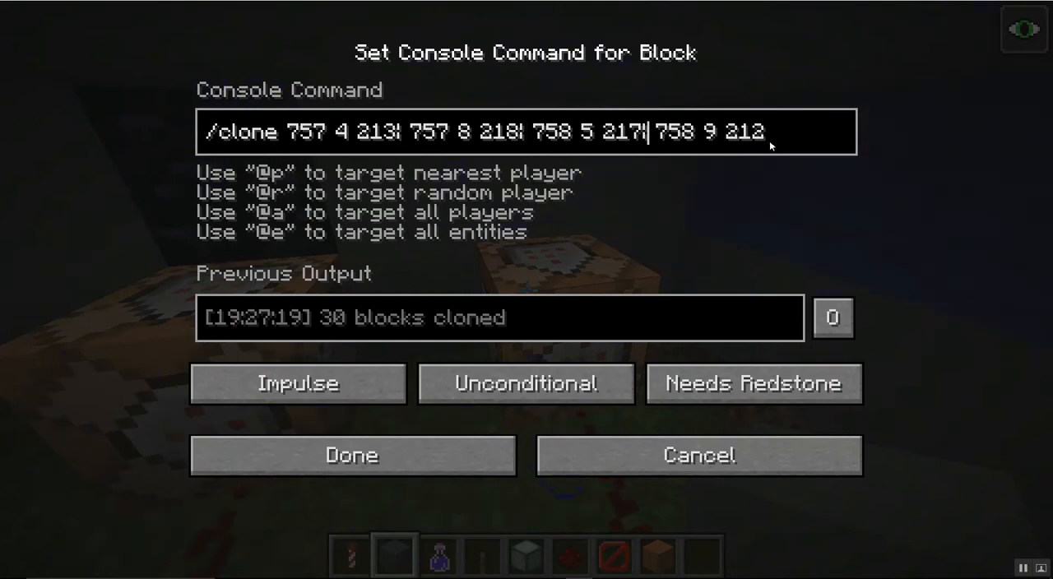
{"action": "type", "text": "!"}
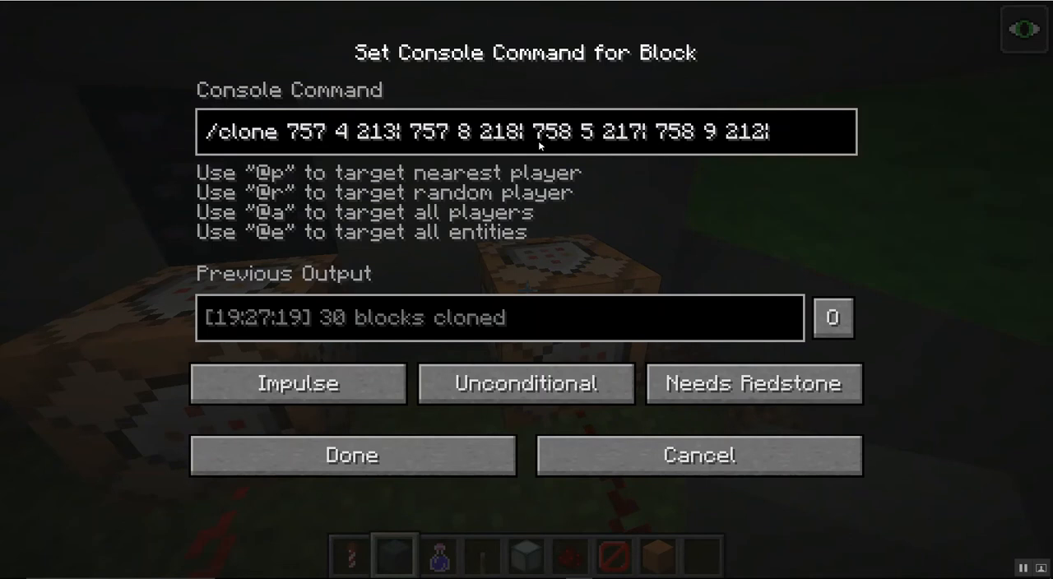
{"action": "mouse_move", "coordinate": [541, 145]}
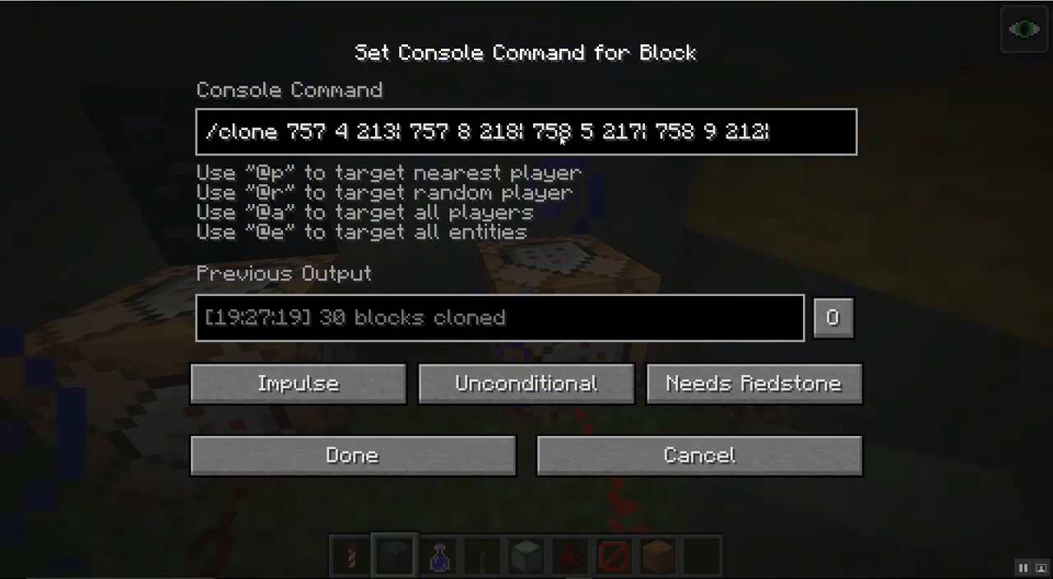
{"action": "mouse_move", "coordinate": [369, 154]}
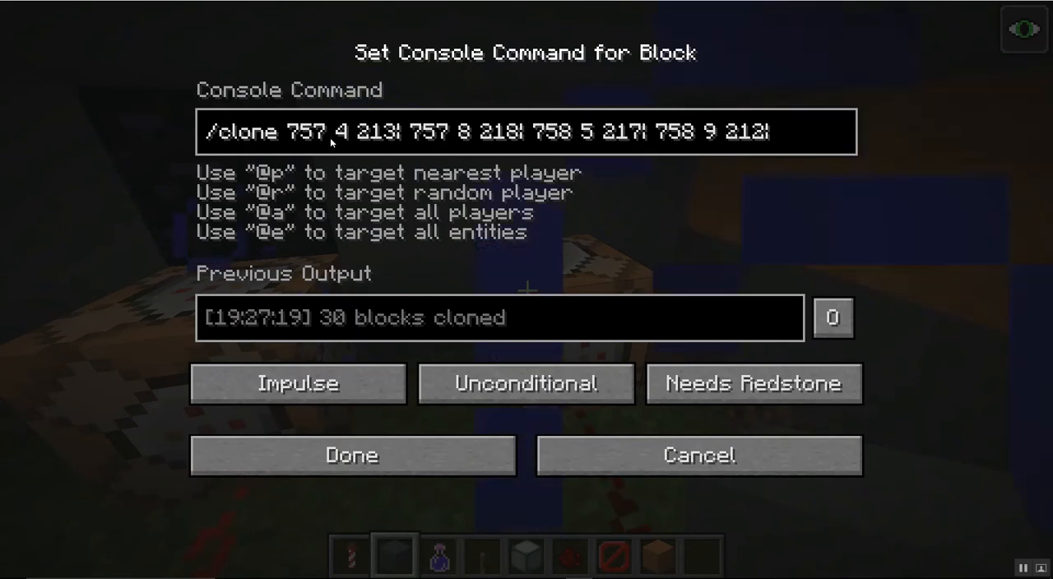
{"action": "mouse_move", "coordinate": [575, 114]}
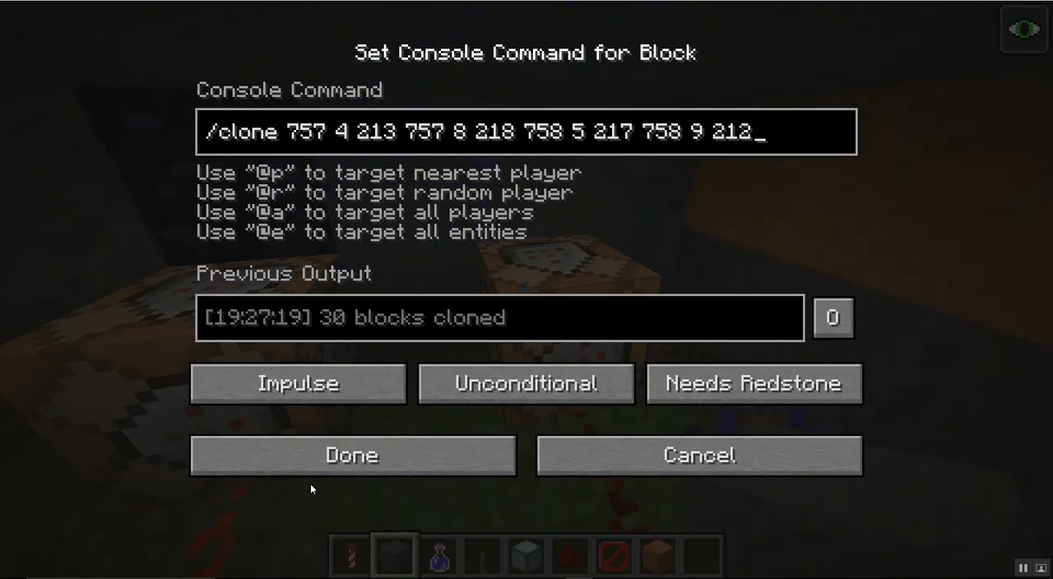
Save the clone command, then walk to the orange wool wall behind the screen
{"action": "left_click", "coordinate": [355, 455]}
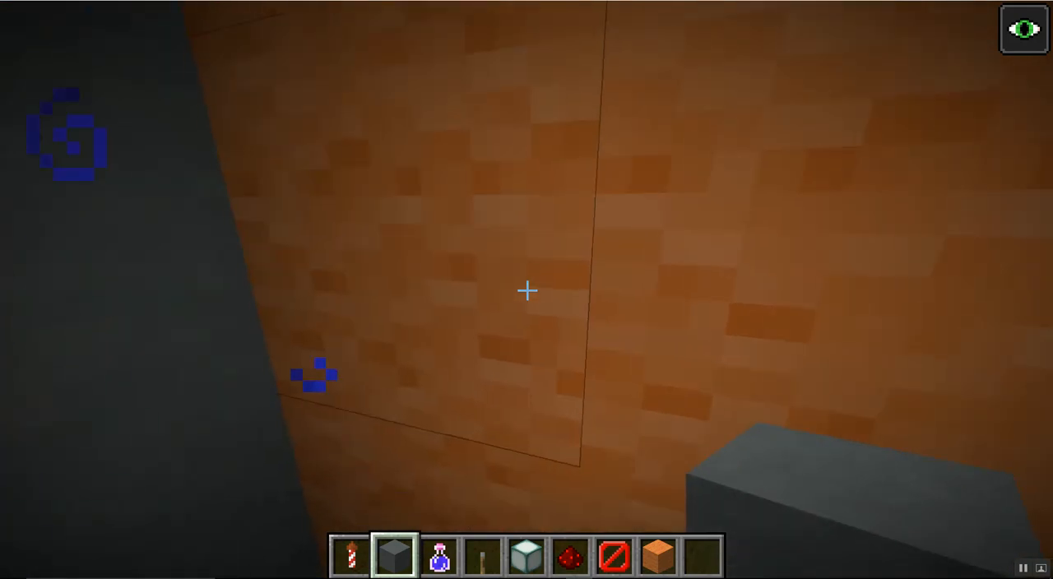
{"action": "mouse_move", "coordinate": [526, 289]}
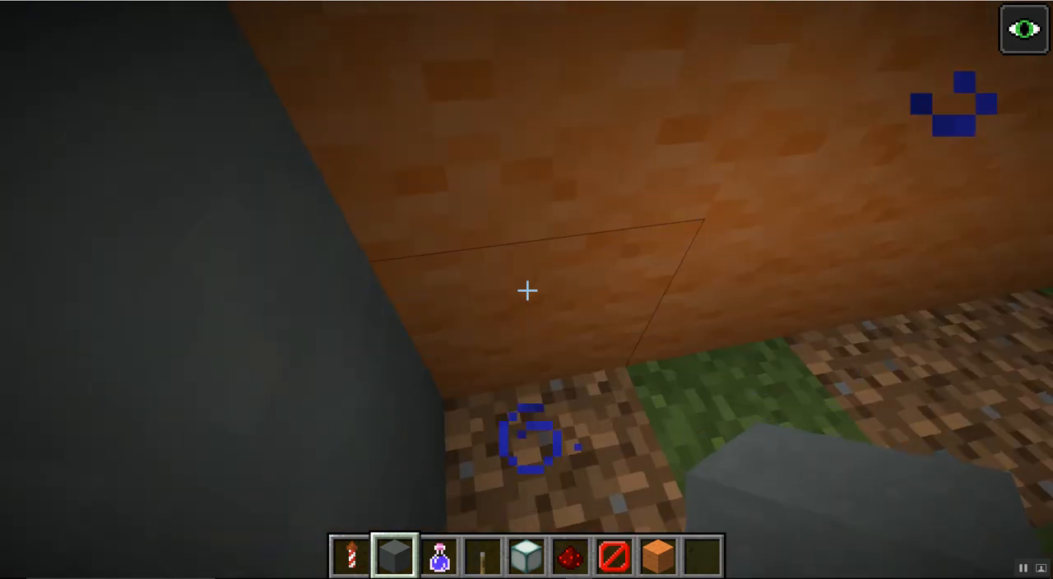
Show F3 coordinates (orange wool at 754 4 218) and add a bucket and torch to the hotbar
{"action": "key", "text": "F3"}
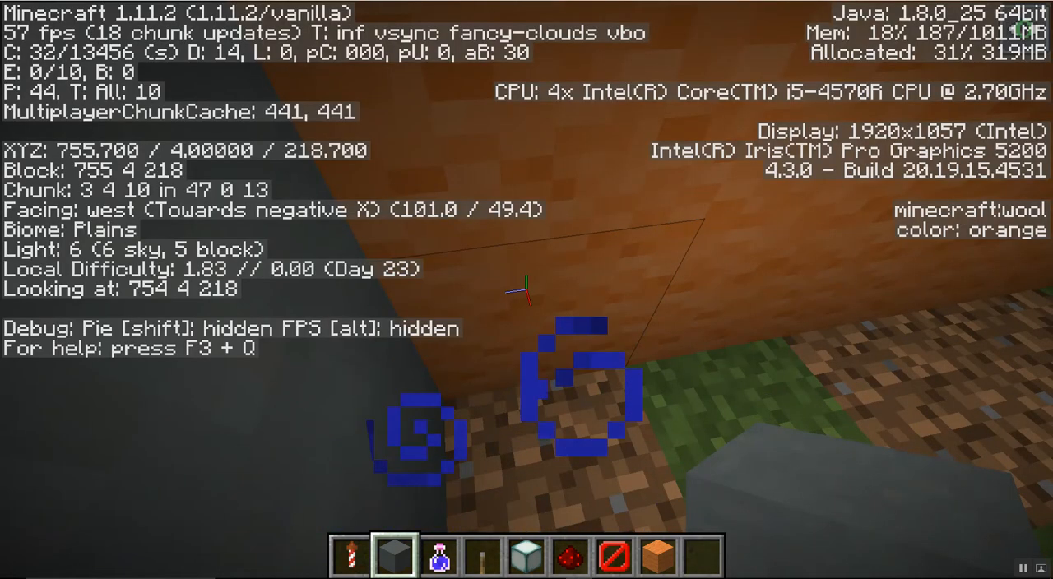
{"action": "key", "text": "e"}
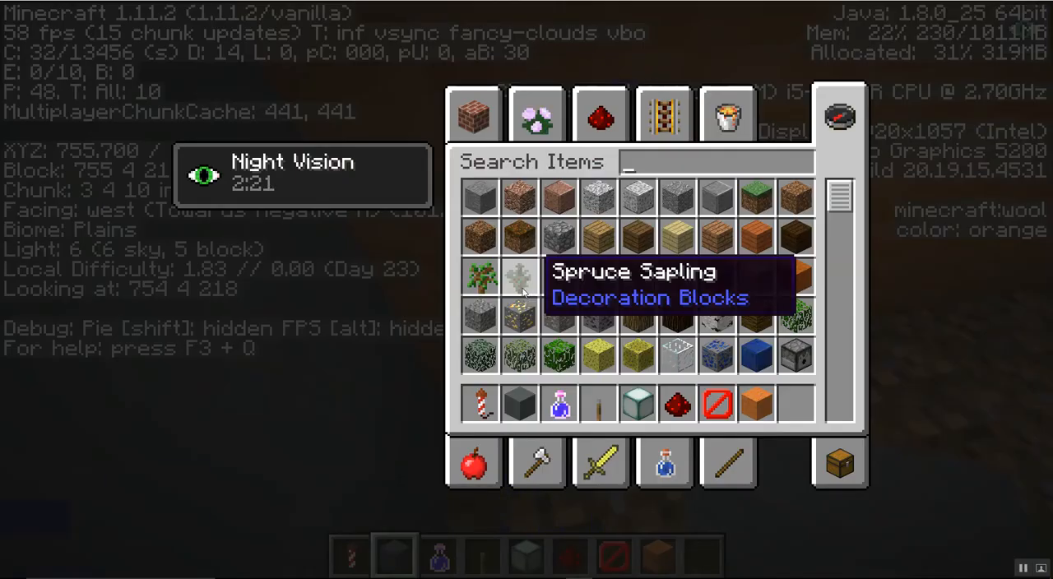
{"action": "left_click", "coordinate": [723, 117]}
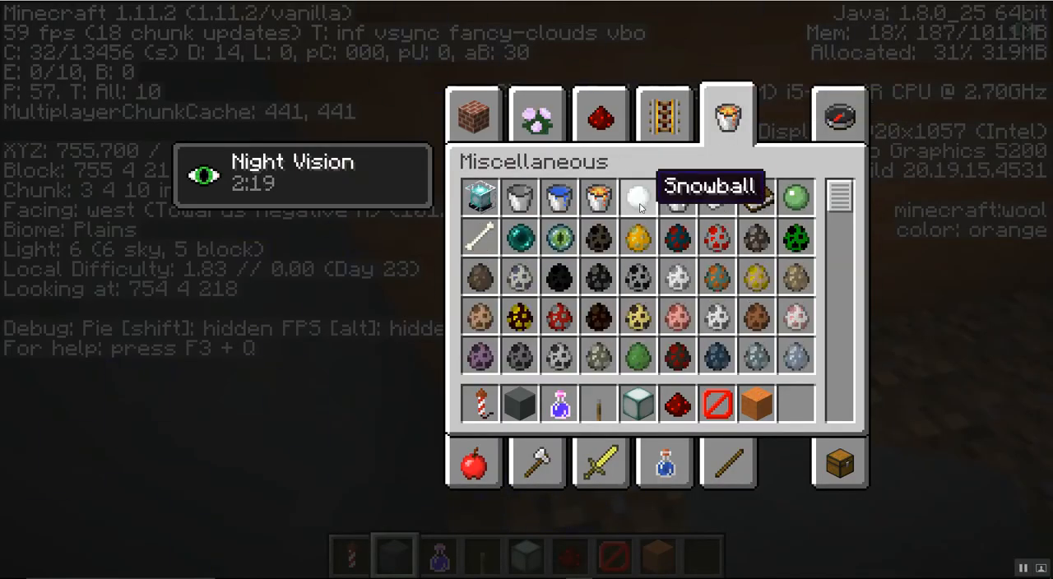
{"action": "type", "text": "TO"}
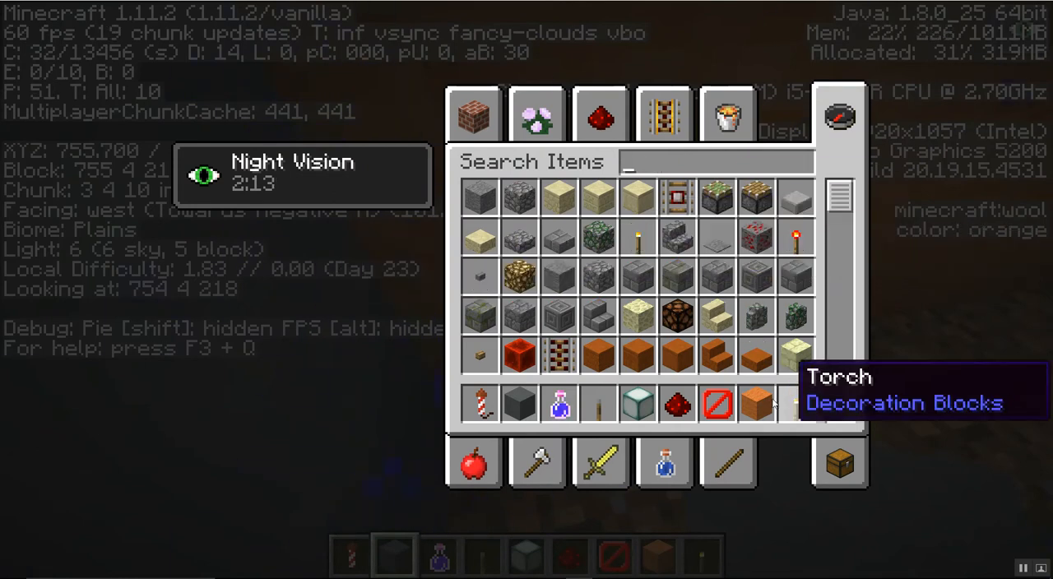
{"action": "mouse_move", "coordinate": [760, 320]}
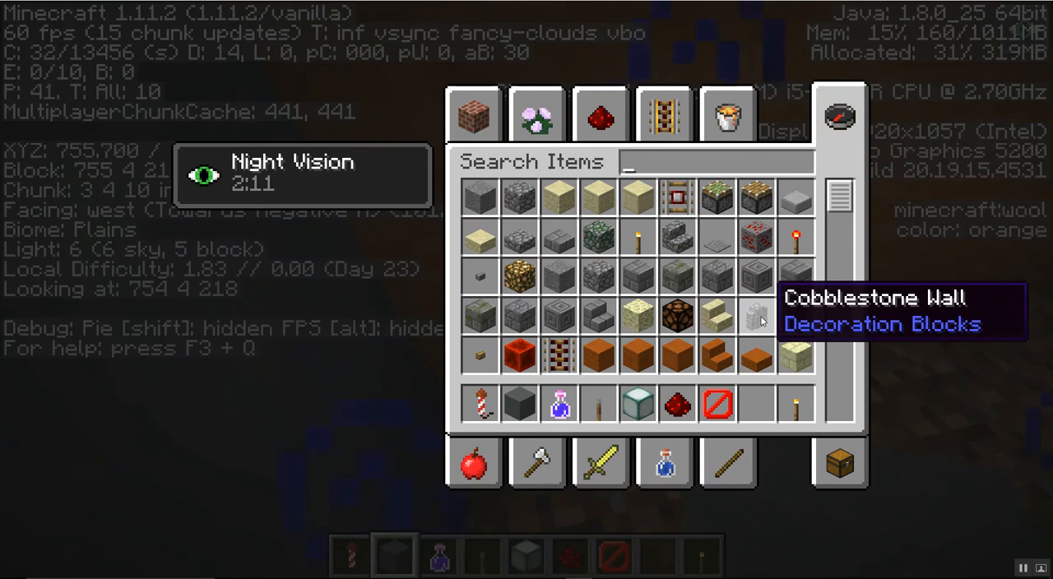
{"action": "mouse_move", "coordinate": [741, 110]}
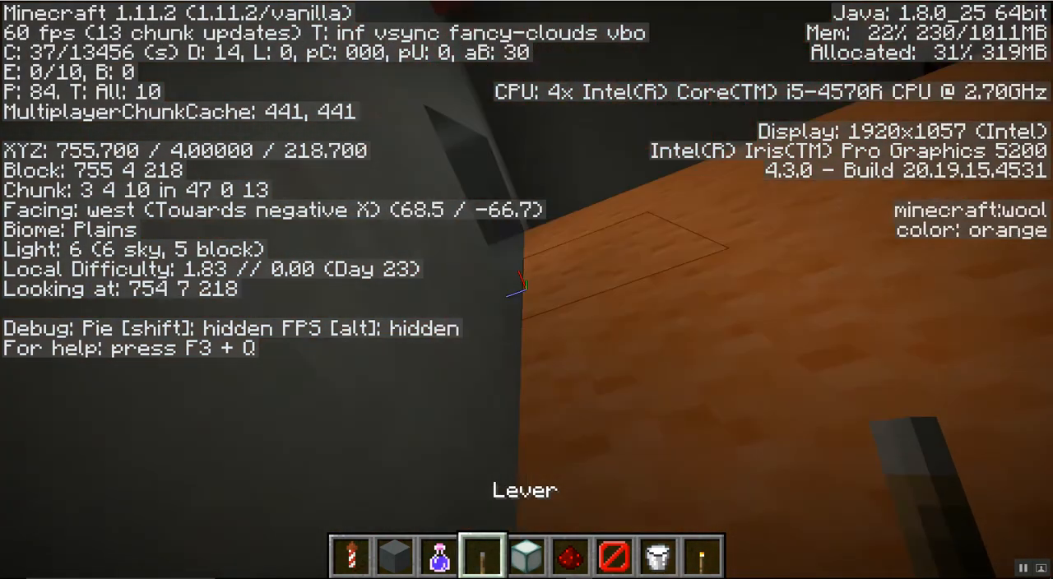
Watch the screen change from yellow to orange, then hide the F3 debug screen
{"action": "key", "text": "e"}
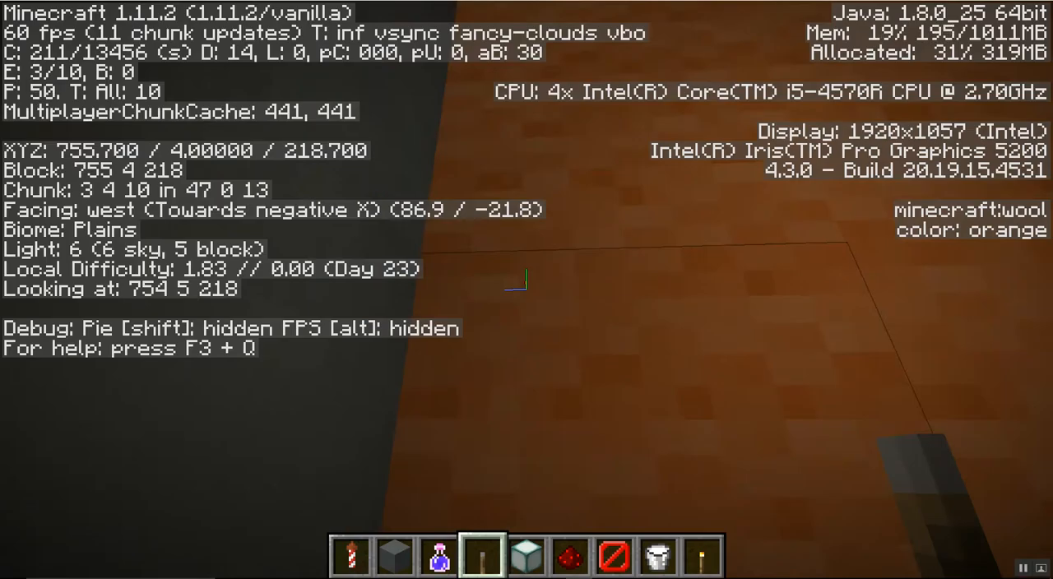
{"action": "mouse_move", "coordinate": [518, 292]}
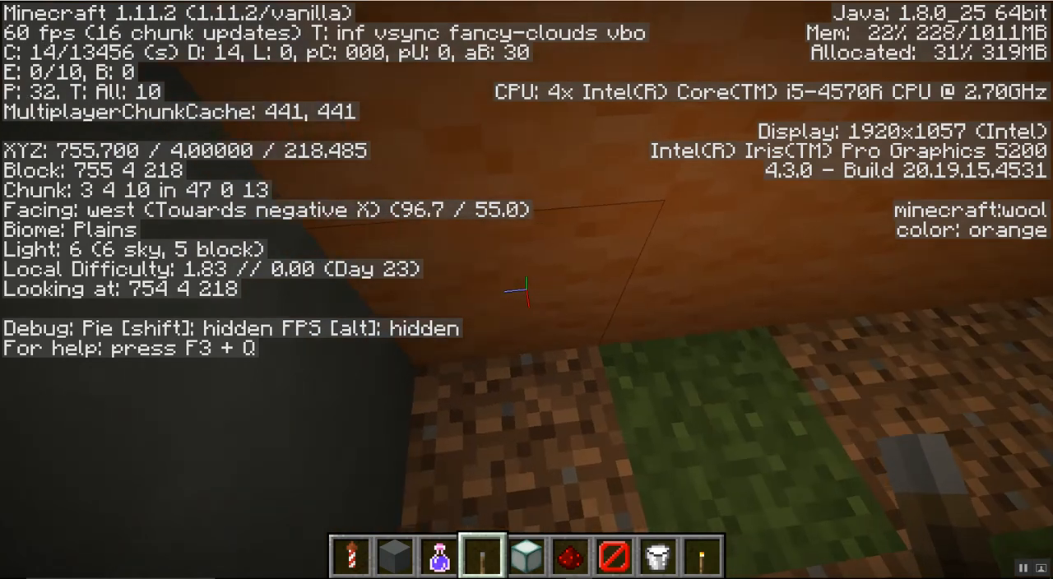
{"action": "mouse_move", "coordinate": [526, 284]}
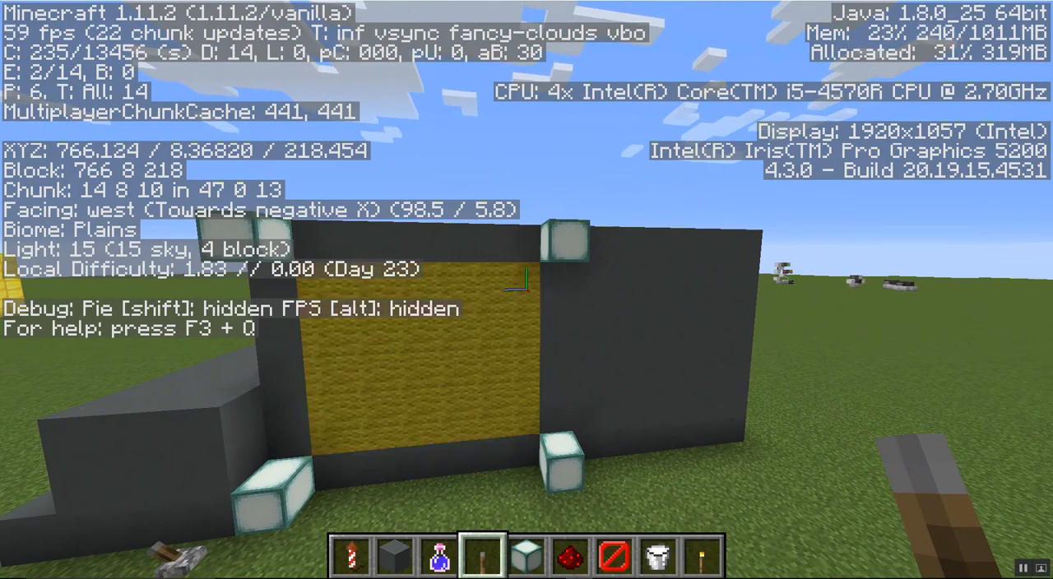
{"action": "key", "text": "F3"}
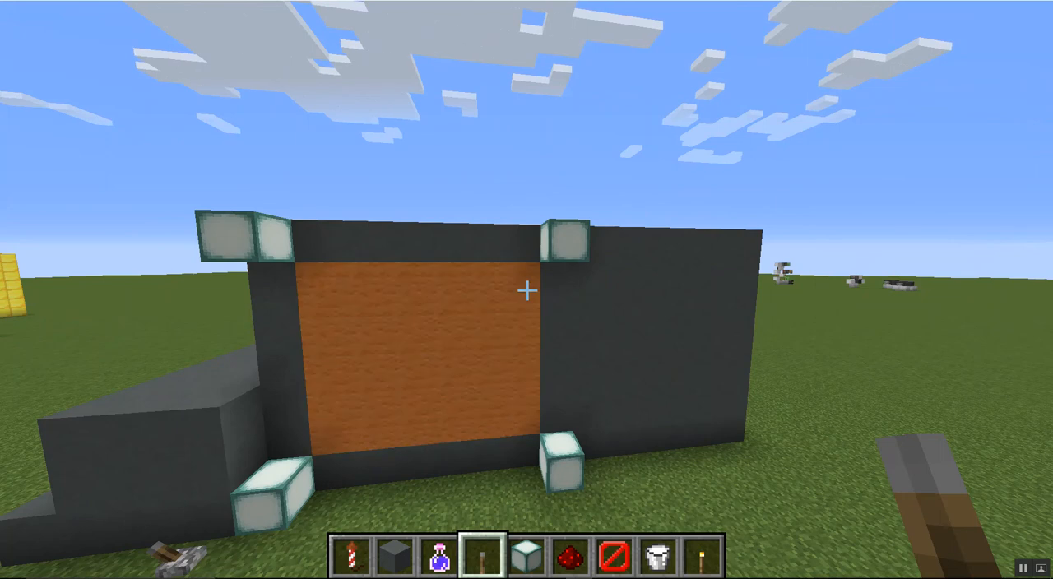